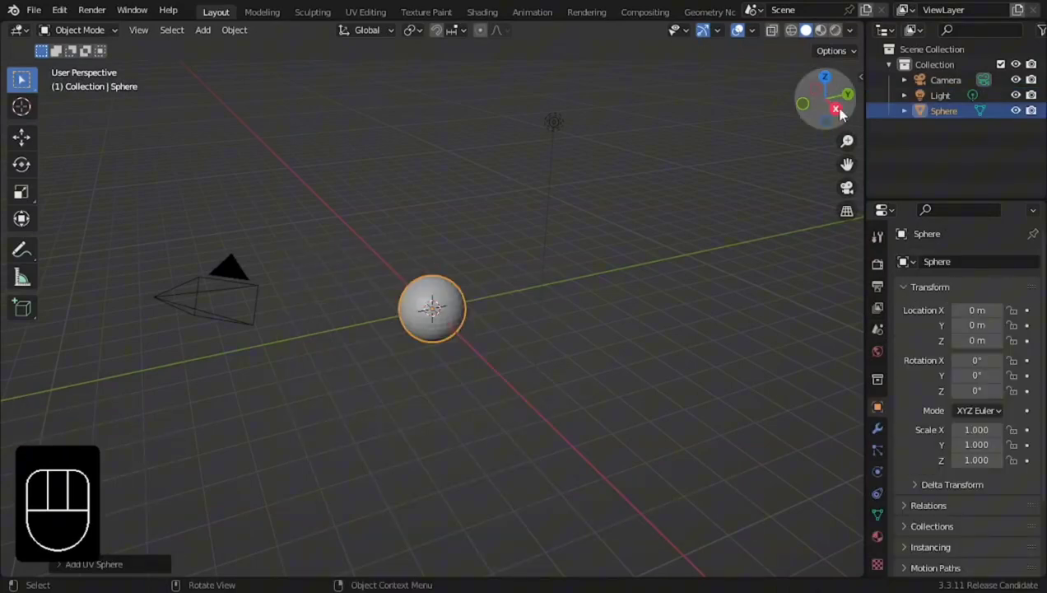
# Separate half the sphere, join both halves back, and merge the vertices by distance
pyautogui.press('Tab')
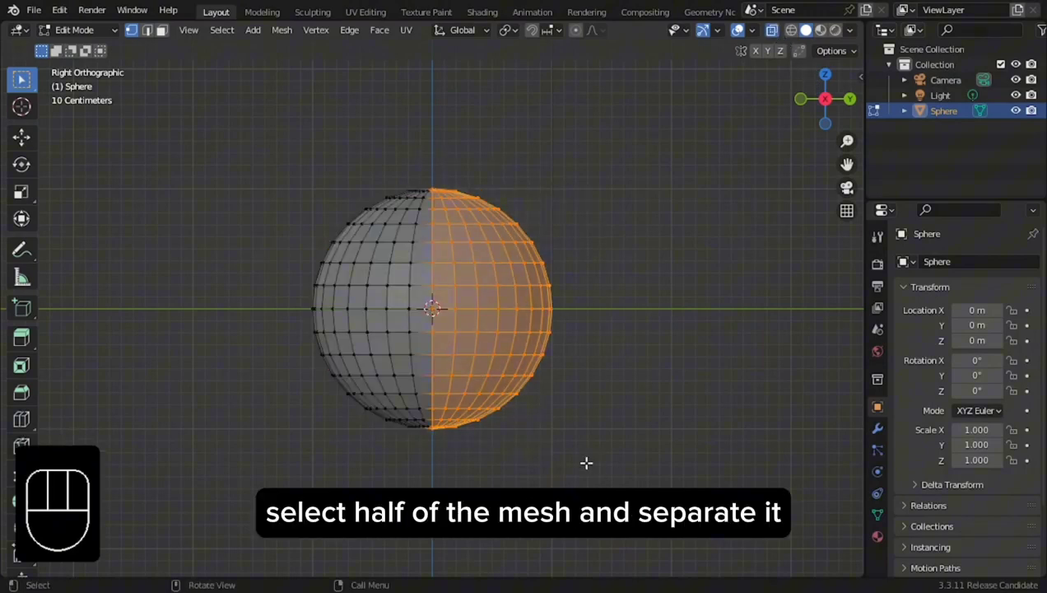
pyautogui.press('Tab')
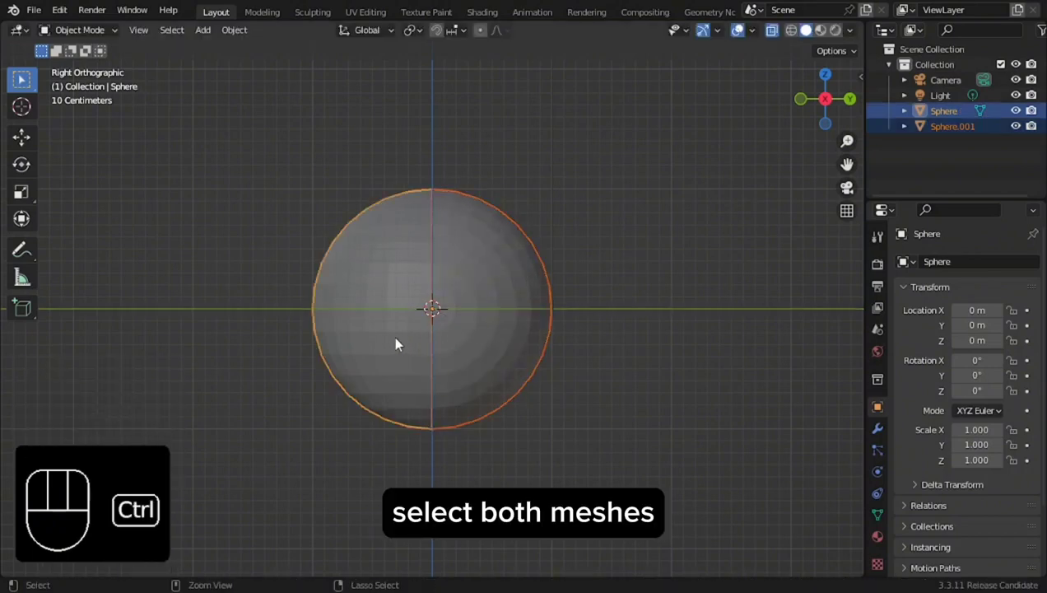
pyautogui.press('Tab')
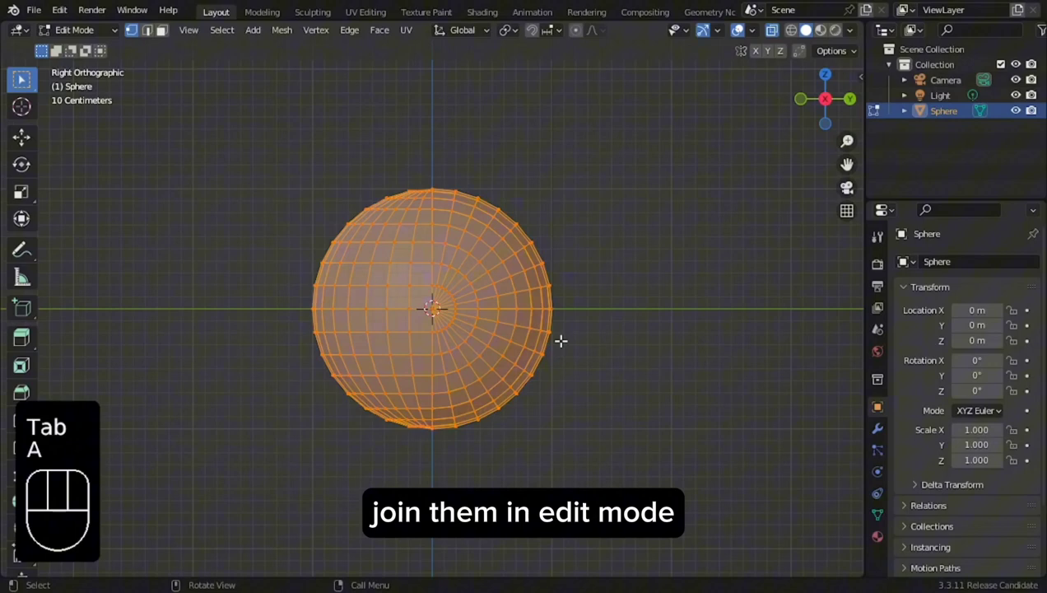
pyautogui.press('M')
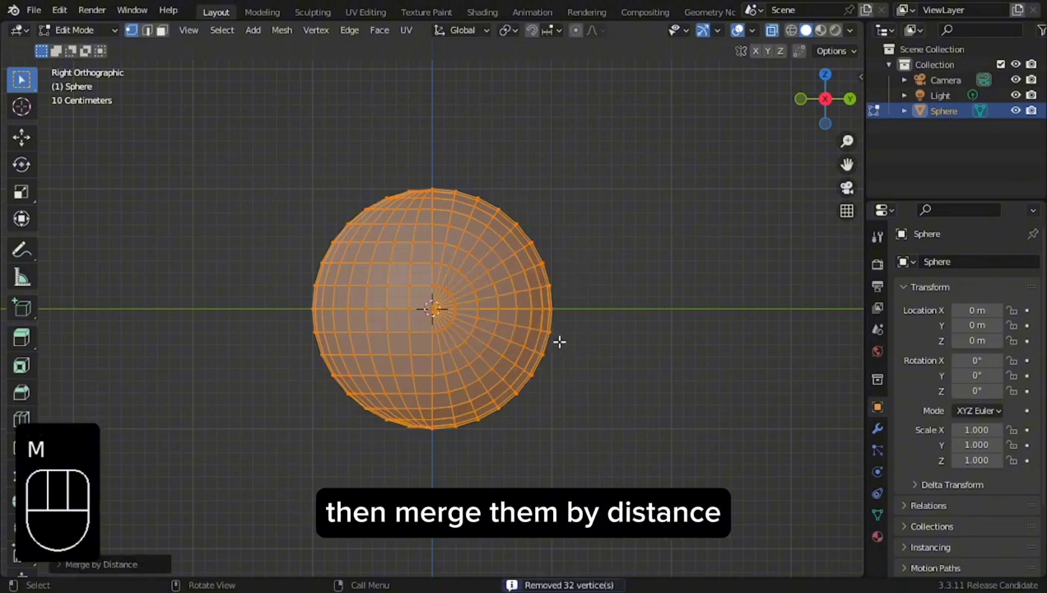
pyautogui.click(403, 221)
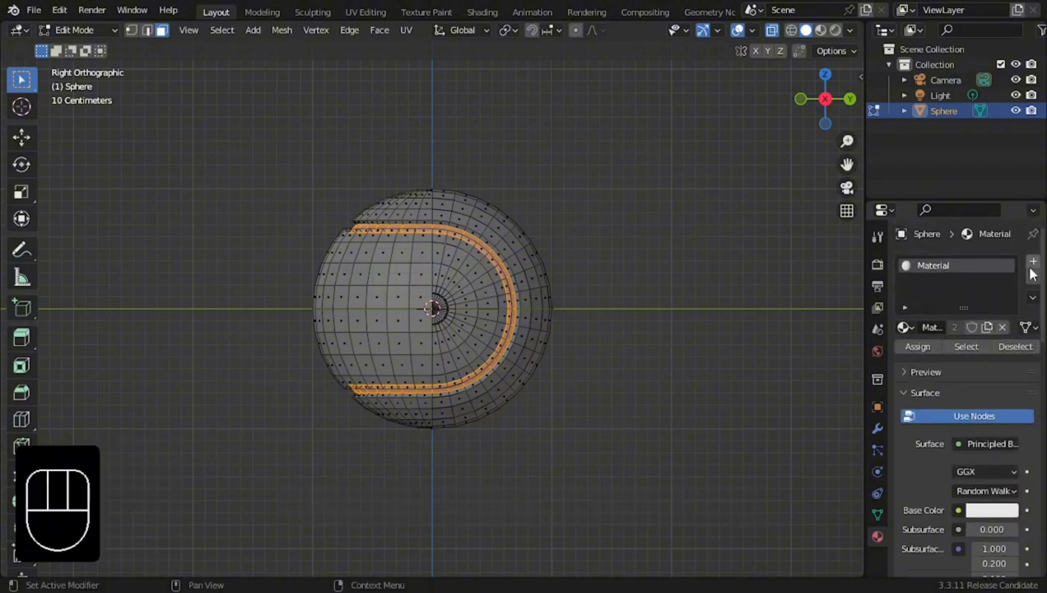
# Add a second material slot to the sphere for the seam band
pyautogui.click(1031, 262)
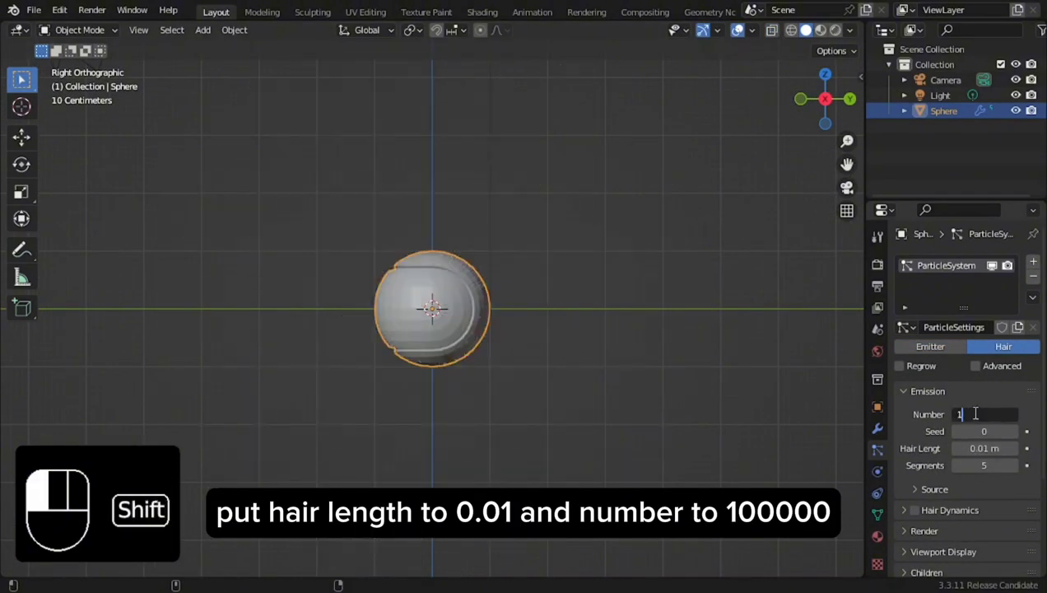
# Set 100000 hairs rendered with Material.001, apply level 2 subdivision, and shade smooth
pyautogui.write('100000')
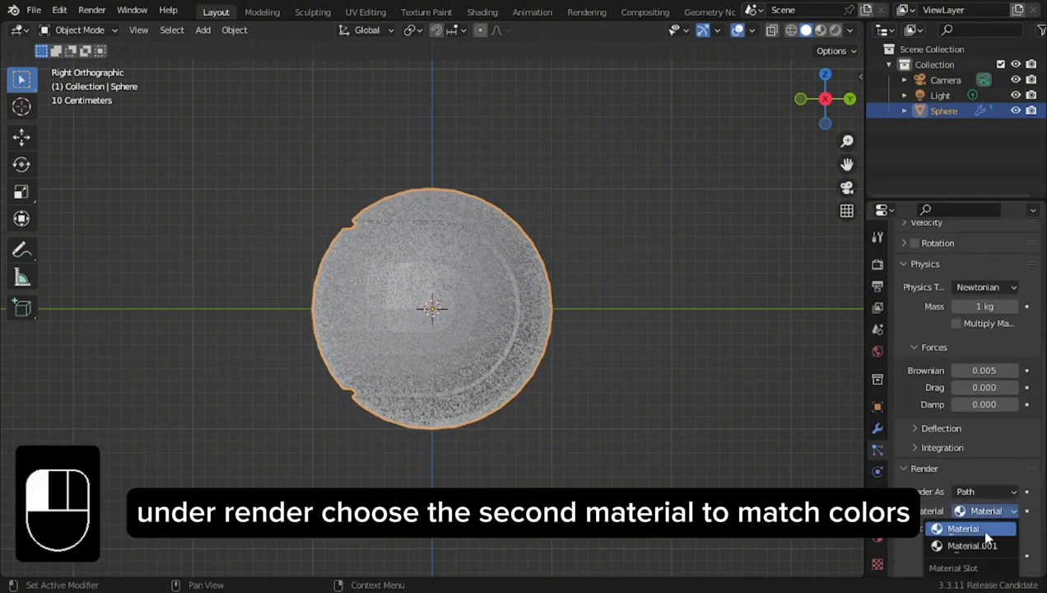
pyautogui.click(973, 522)
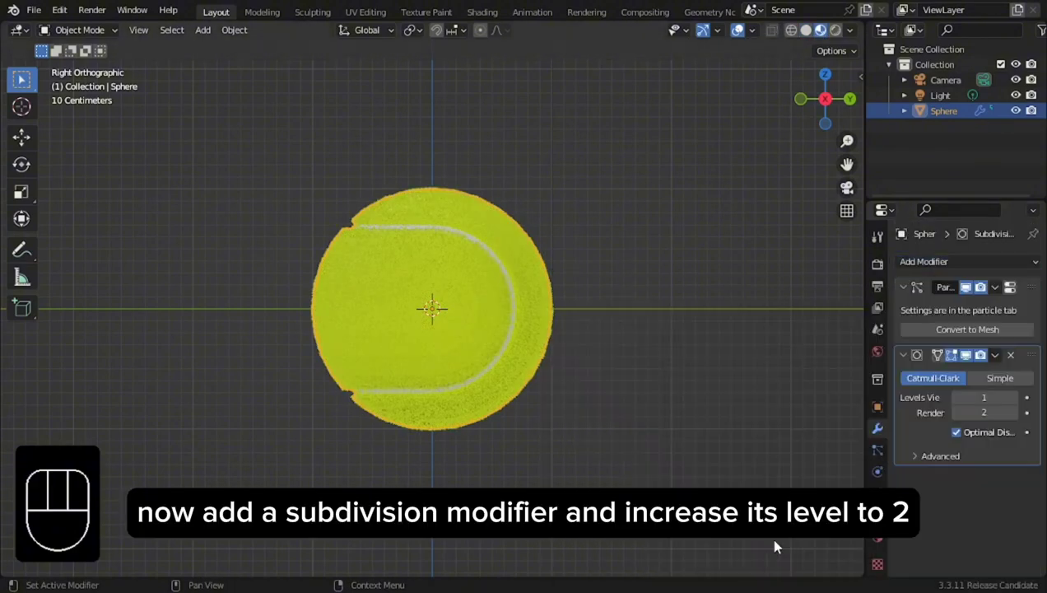
pyautogui.click(980, 397)
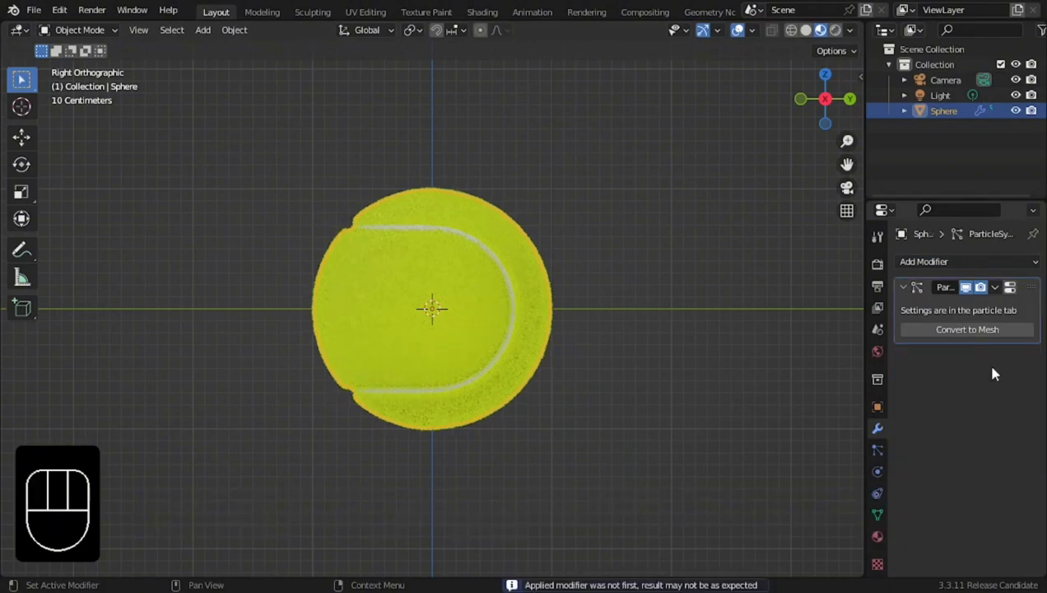
pyautogui.rightClick(430, 310)
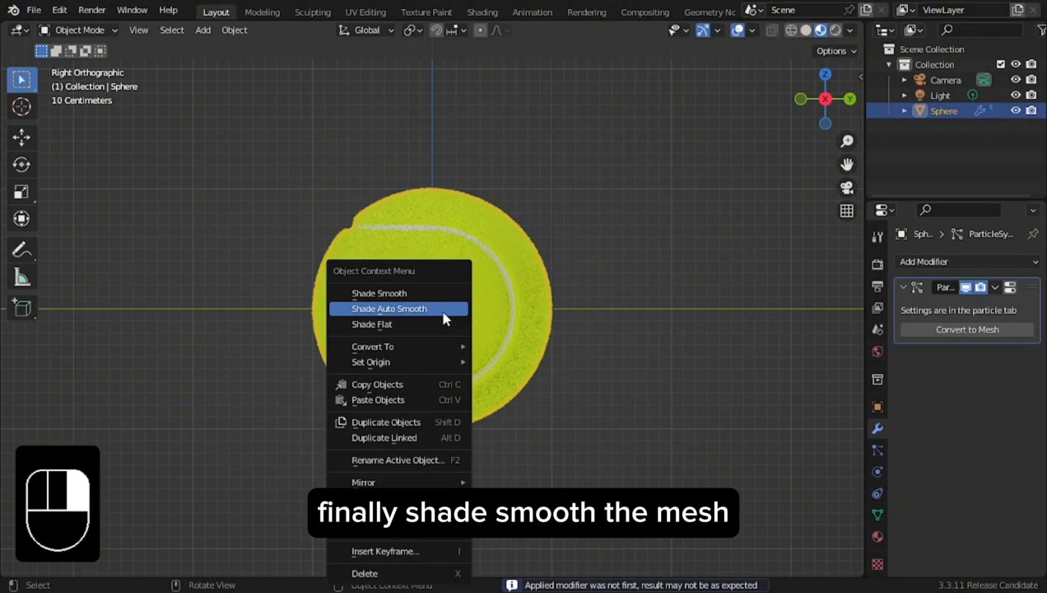
pyautogui.click(378, 293)
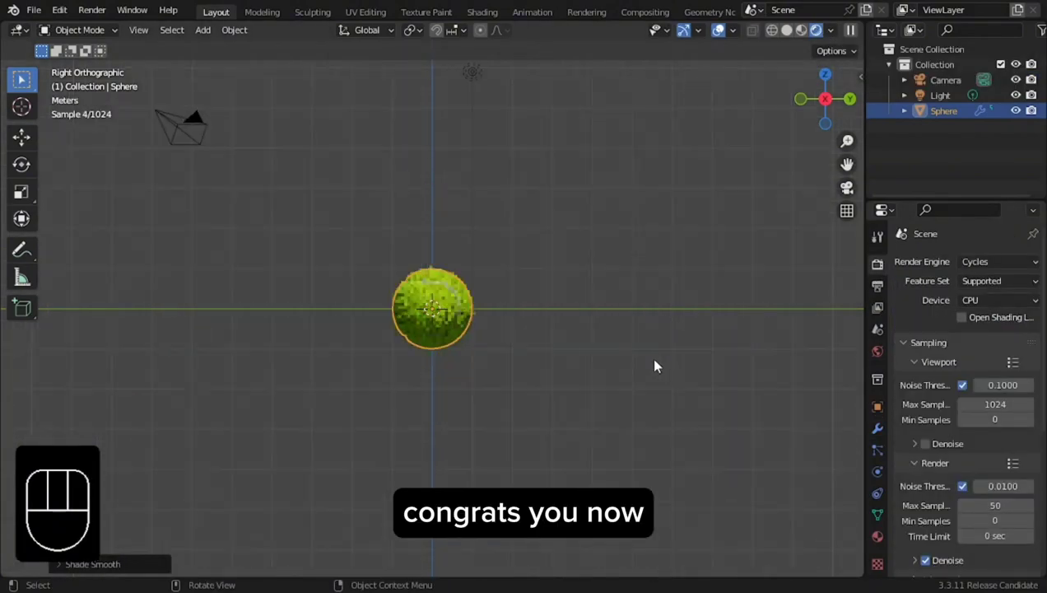